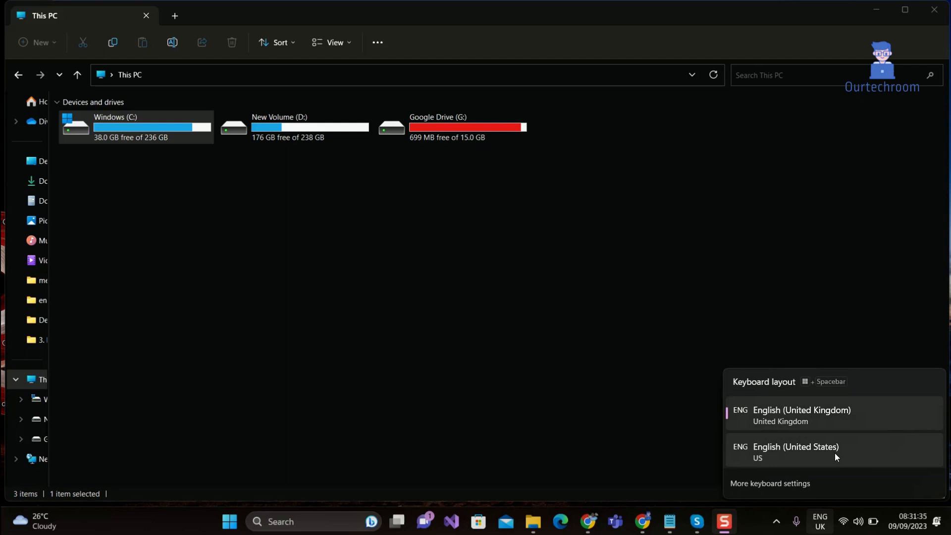
mouse_move(782, 428)
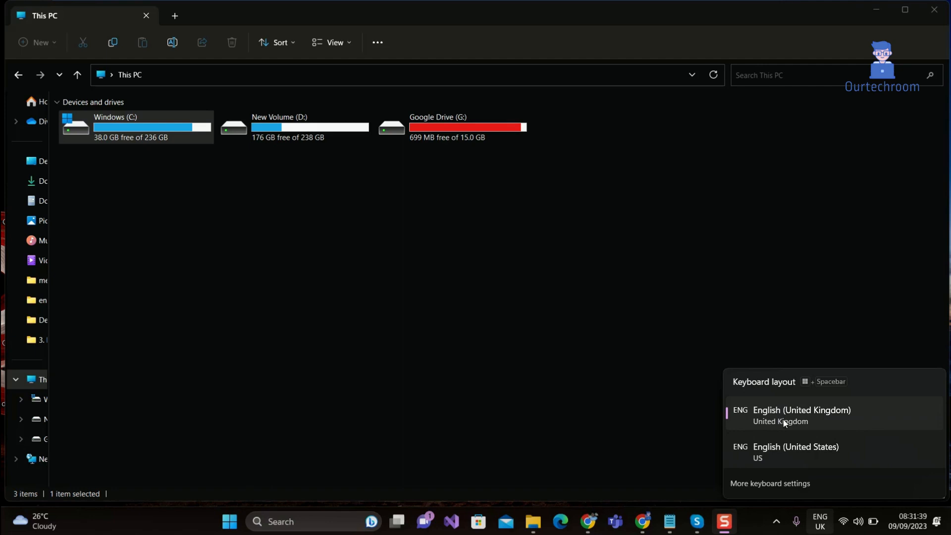
mouse_move(794, 417)
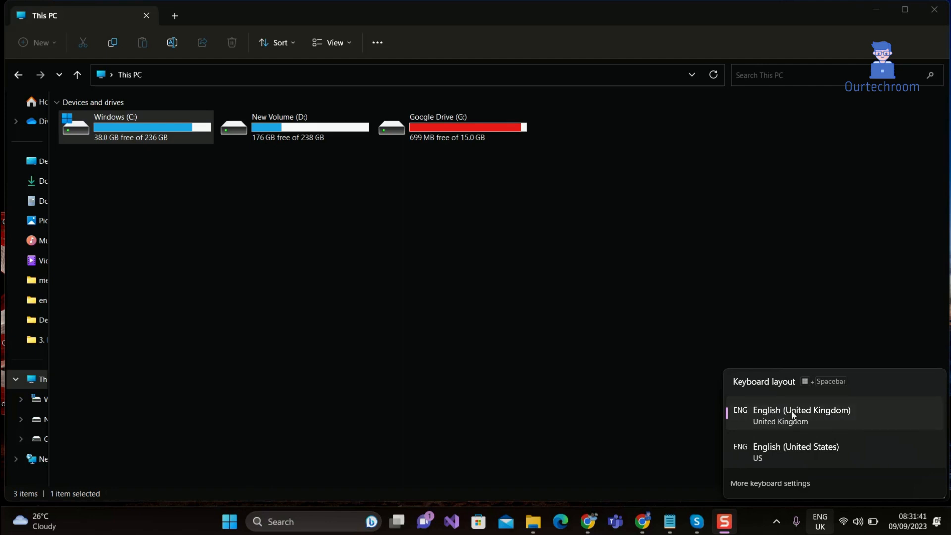
mouse_move(833, 455)
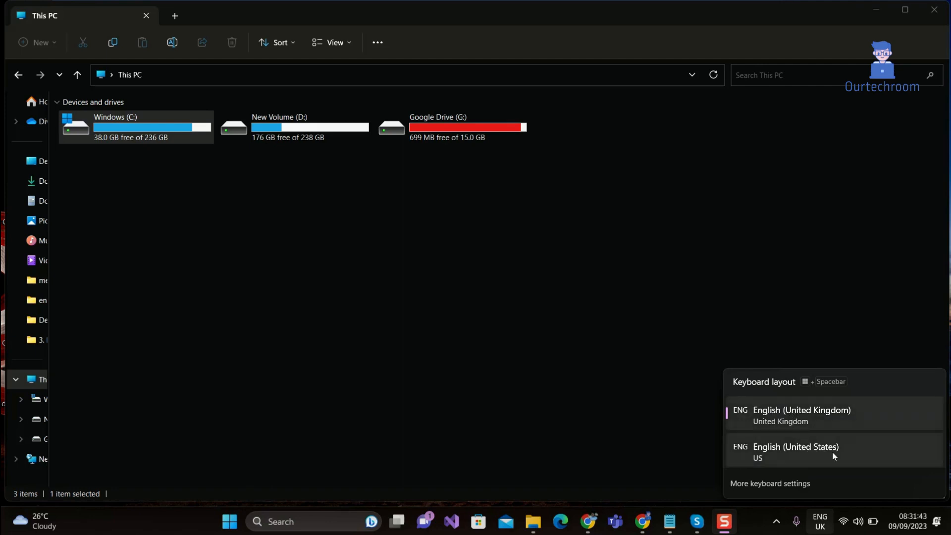
mouse_move(851, 443)
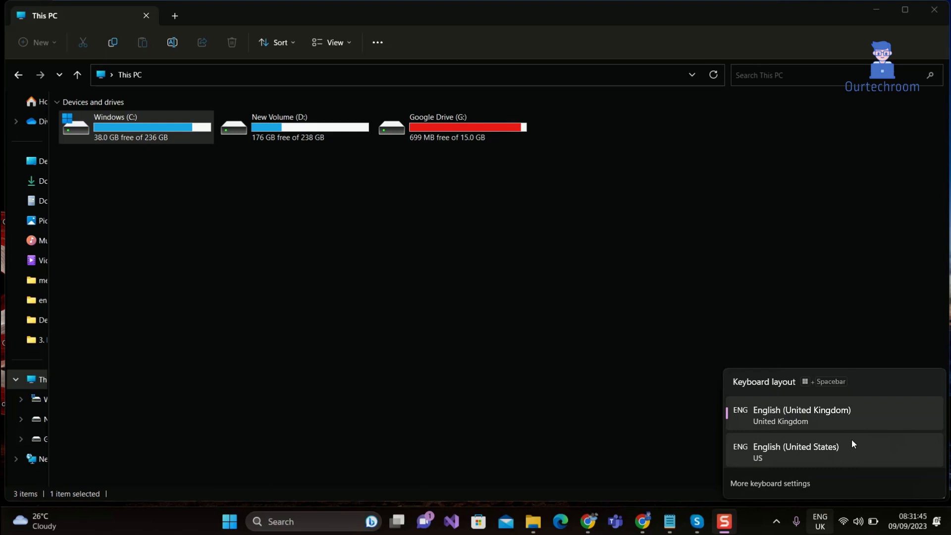
mouse_move(639, 384)
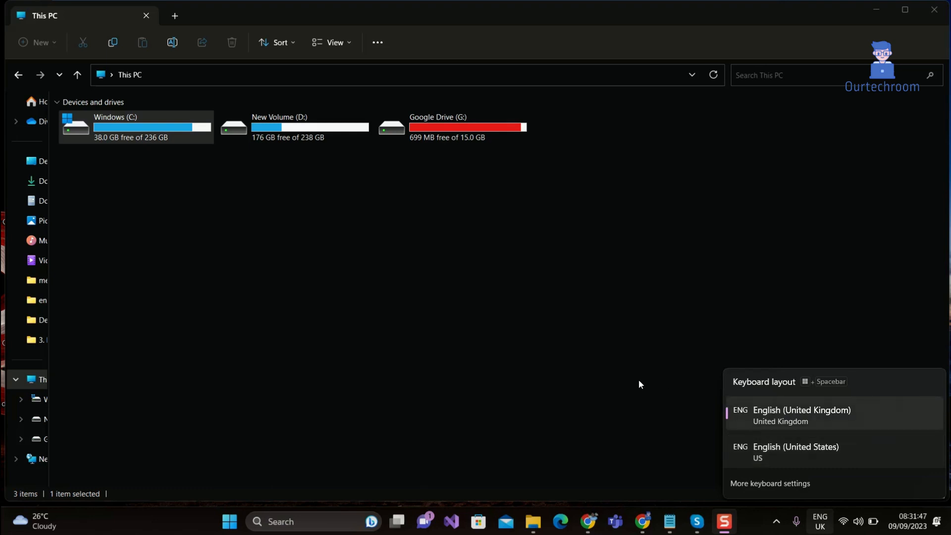
mouse_move(620, 390)
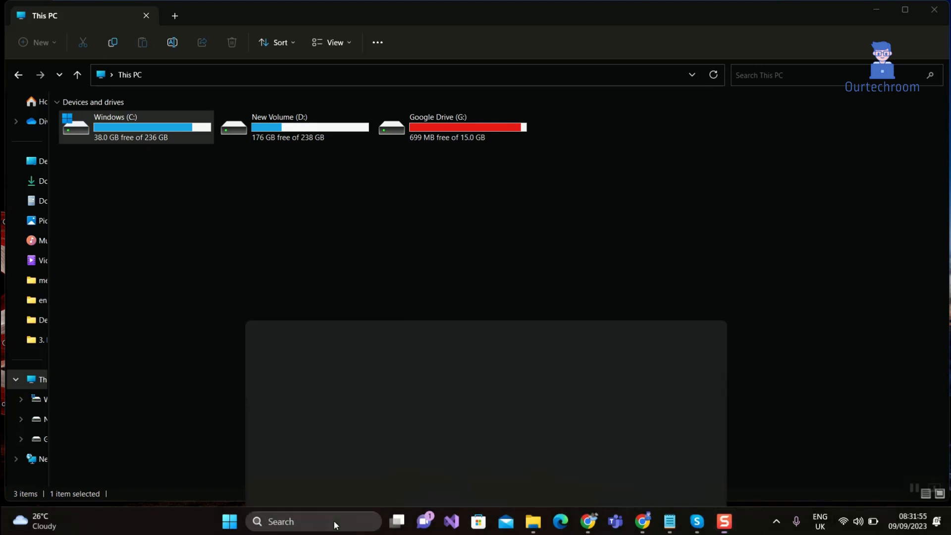
Search the taskbar for 'settings' and launch the Settings app
type("settings")
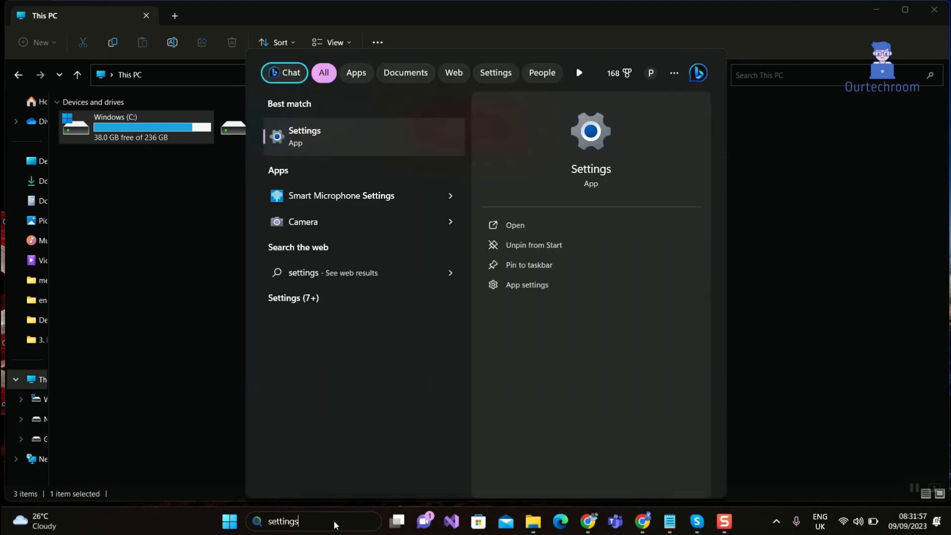
left_click(304, 135)
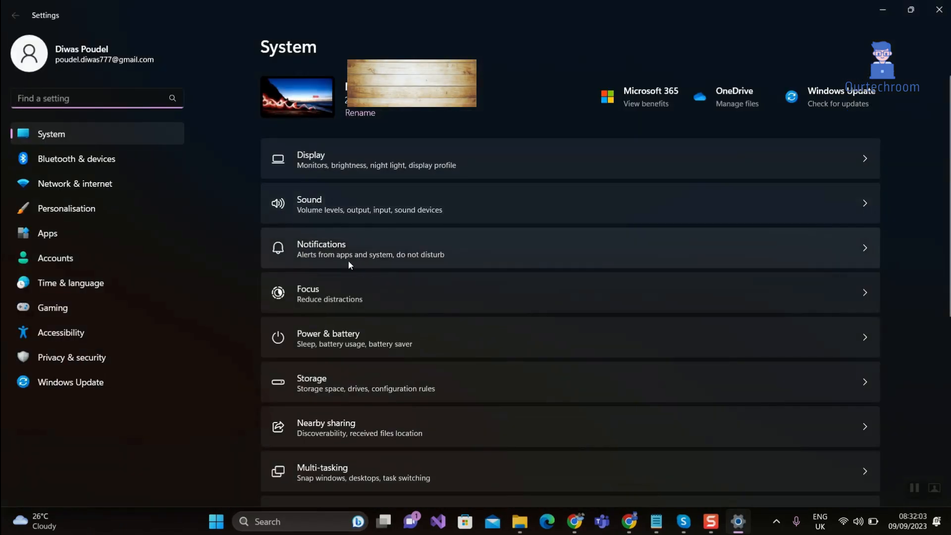
Go to Time & language and reach the Language & region page
left_click(70, 282)
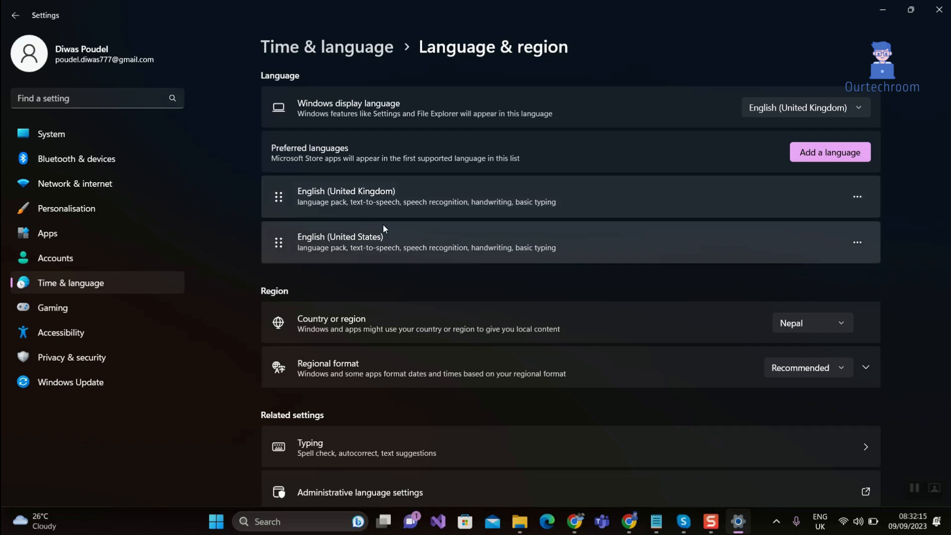
mouse_move(531, 261)
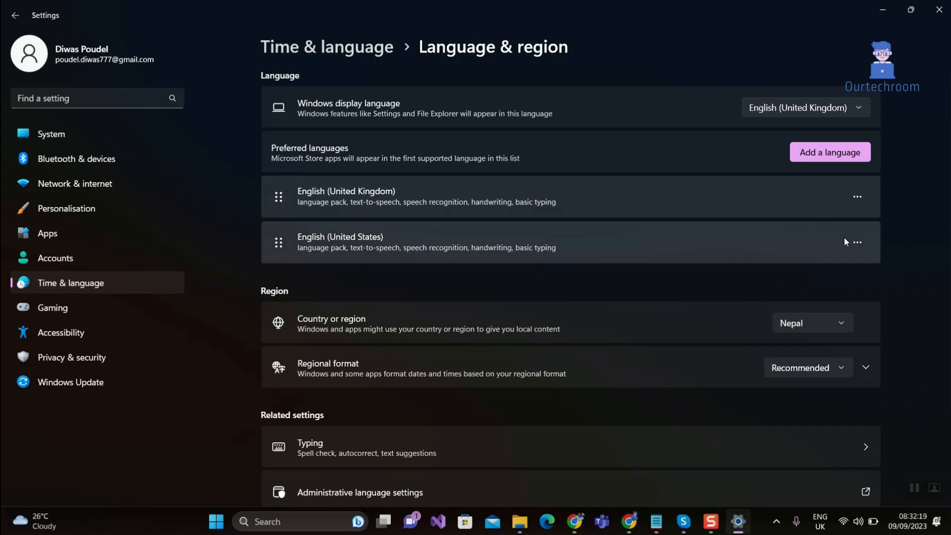
Move English (United States) above English (United Kingdom) via its ... menu
left_click(856, 242)
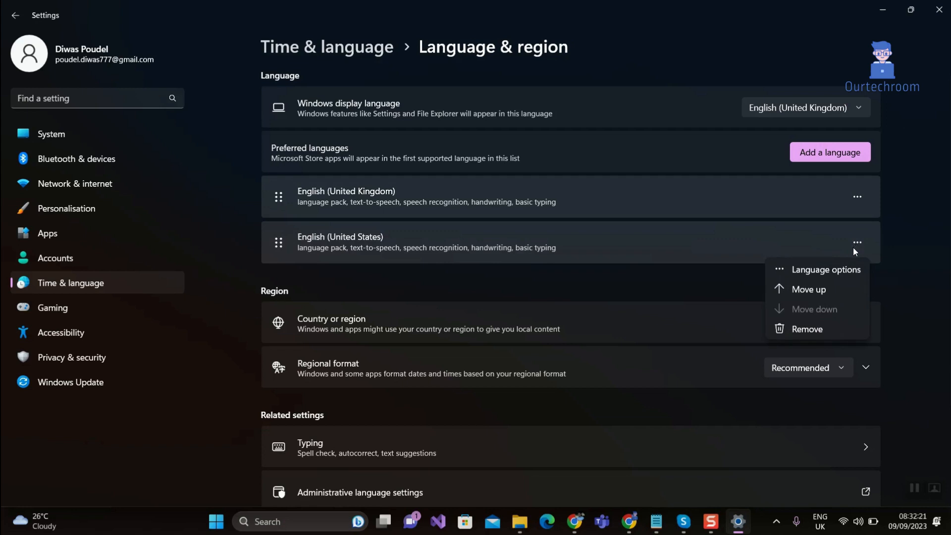
mouse_move(809, 289)
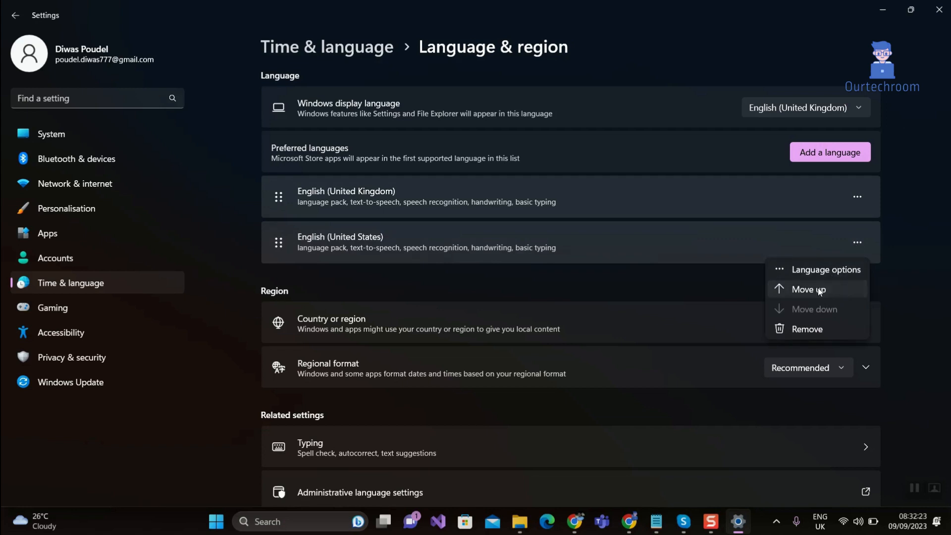
left_click(808, 289)
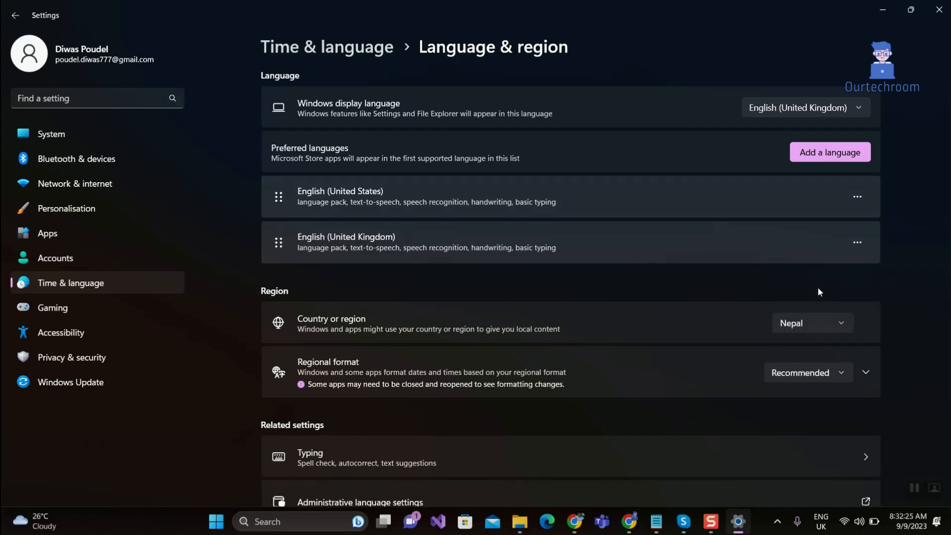